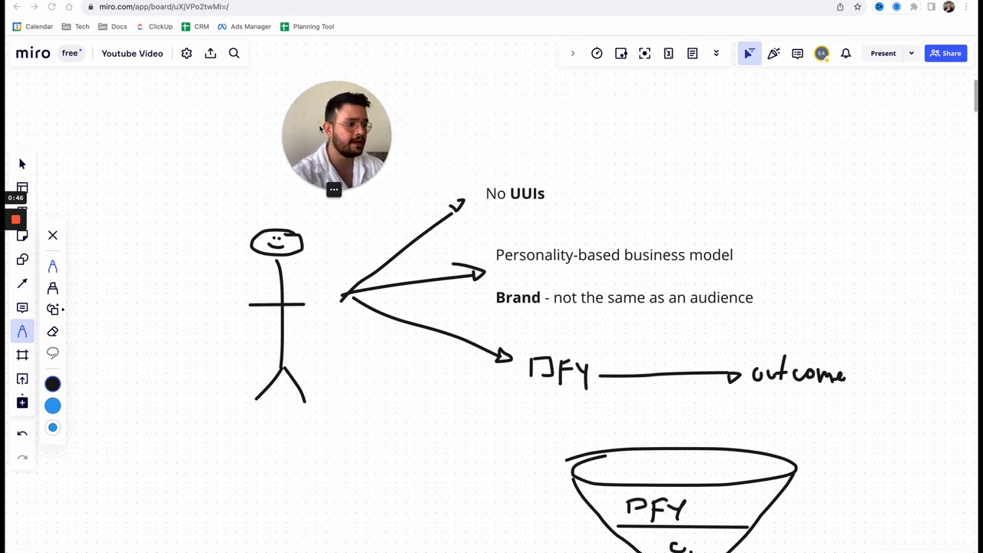
Draw a hand-drawn pen box around the stick figure
left_click_drag(336, 136, 819, 155)
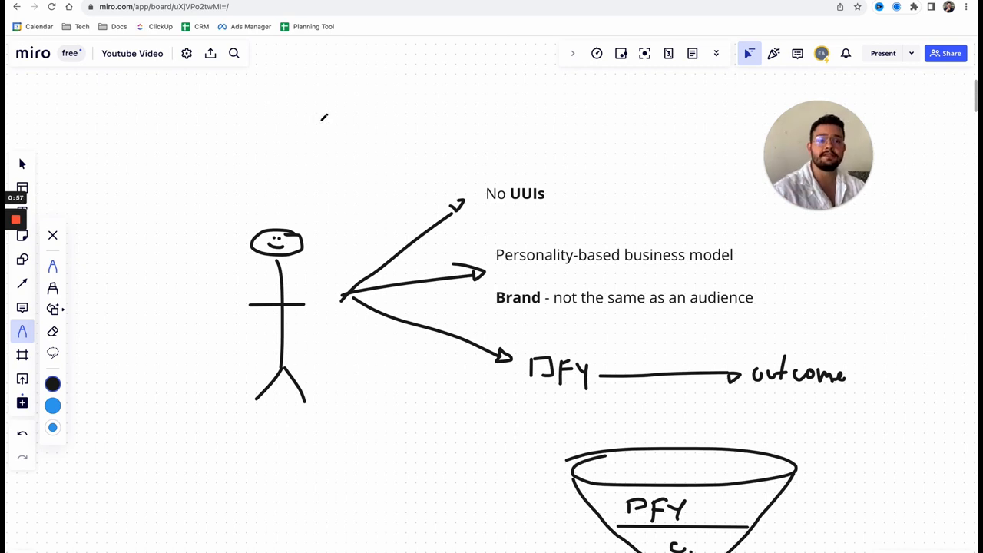
mouse_move(329, 142)
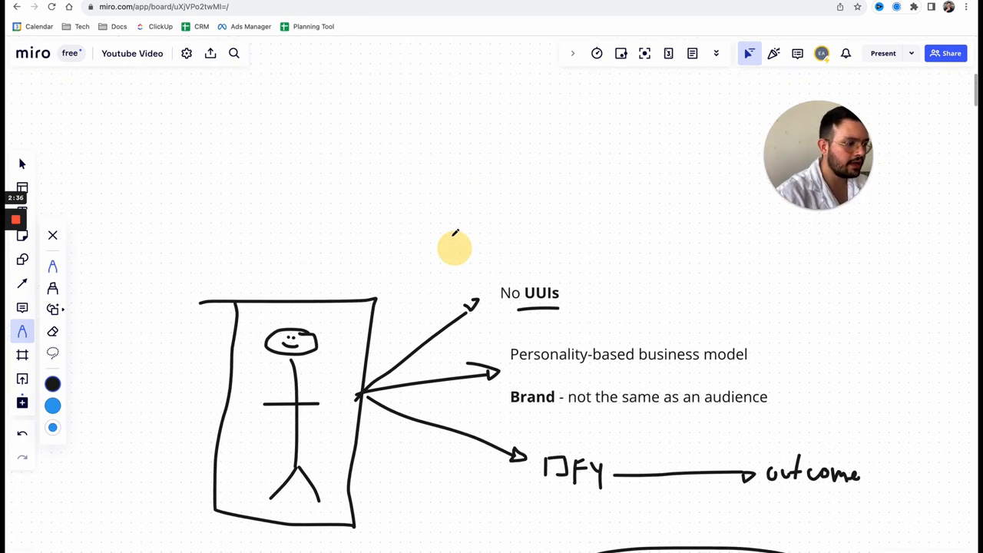
Draw an arrow out of the small box with a handwritten label at its end
scroll("down", 3)
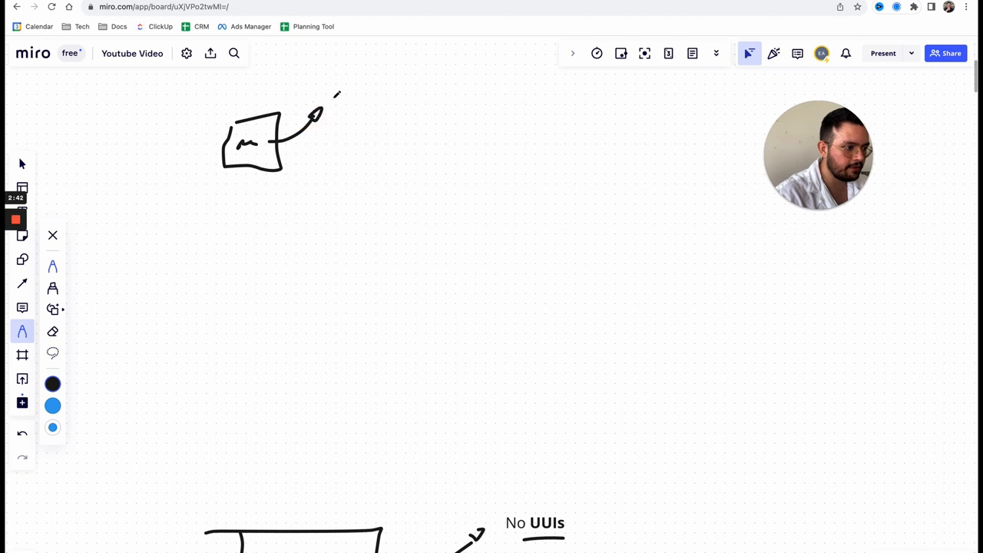
left_click_drag(330, 100, 431, 84)
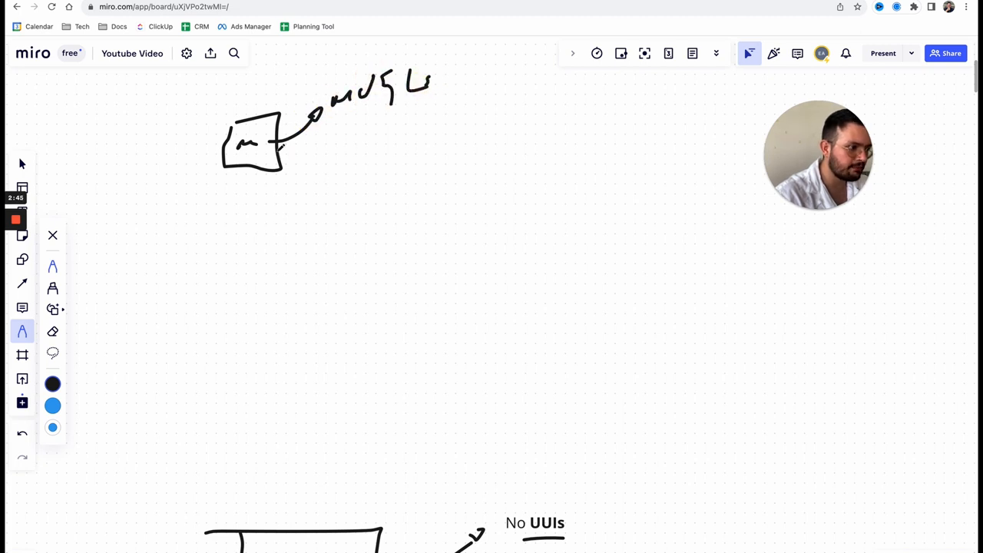
left_click_drag(307, 134, 372, 123)
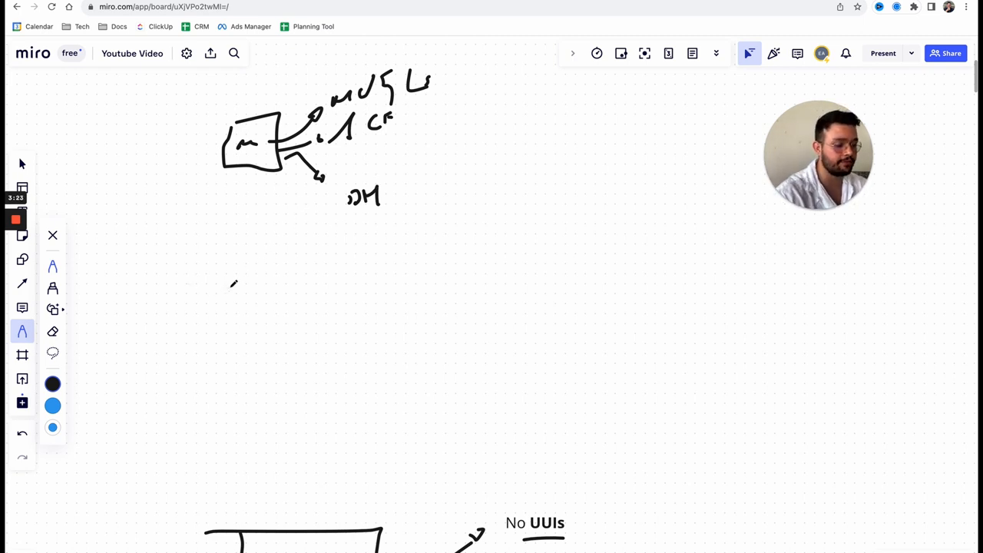
Scroll down the board toward the No UUIs note
scroll("down", 3)
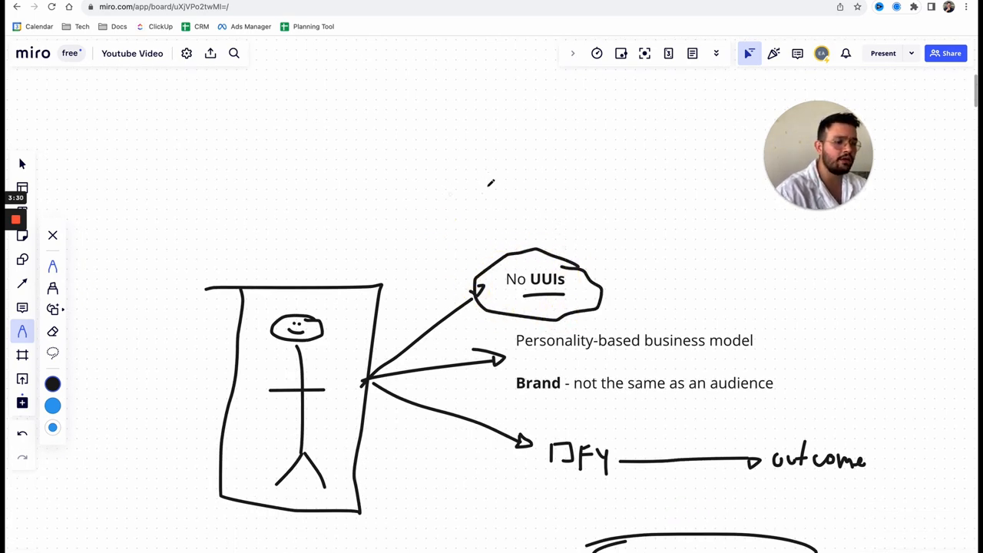
scroll("down", 3)
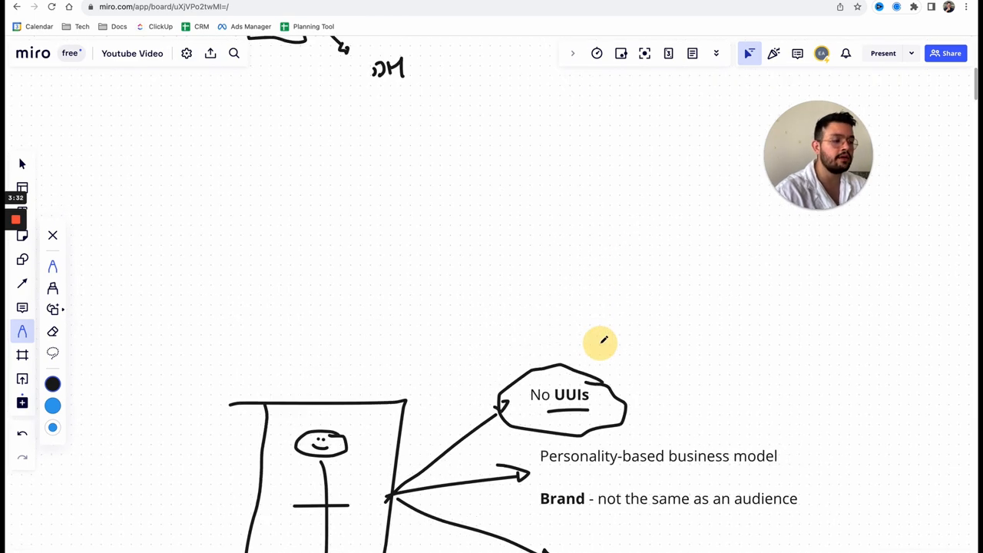
scroll("down", 3)
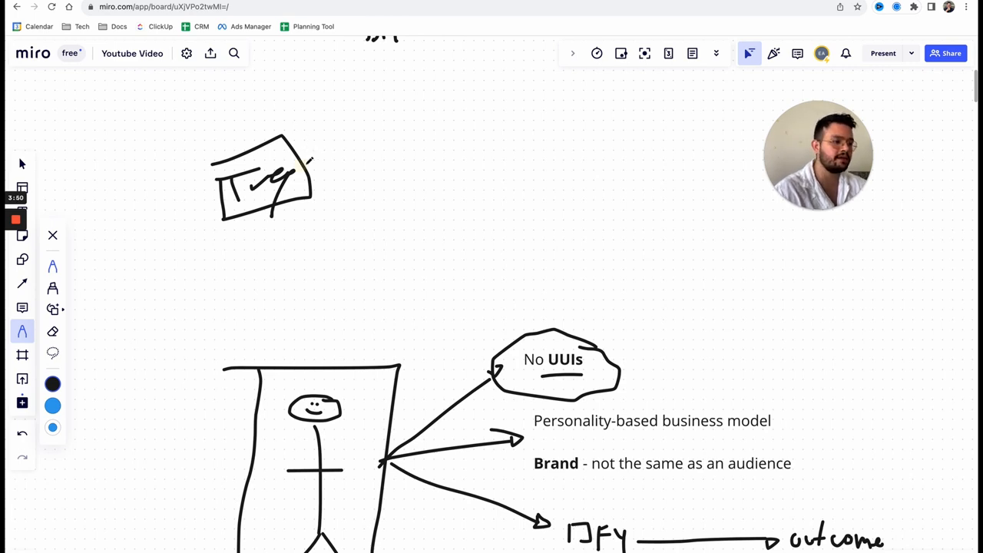
Sketch a lettered box, an arrow to a BS box, a curving arrow, and a new label
left_click_drag(307, 177, 361, 123)
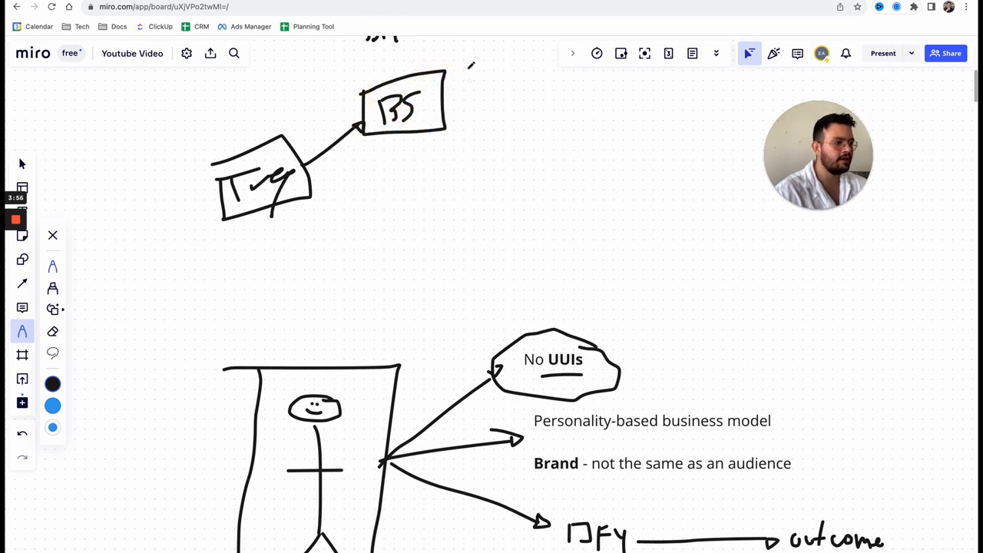
left_click_drag(446, 104, 488, 131)
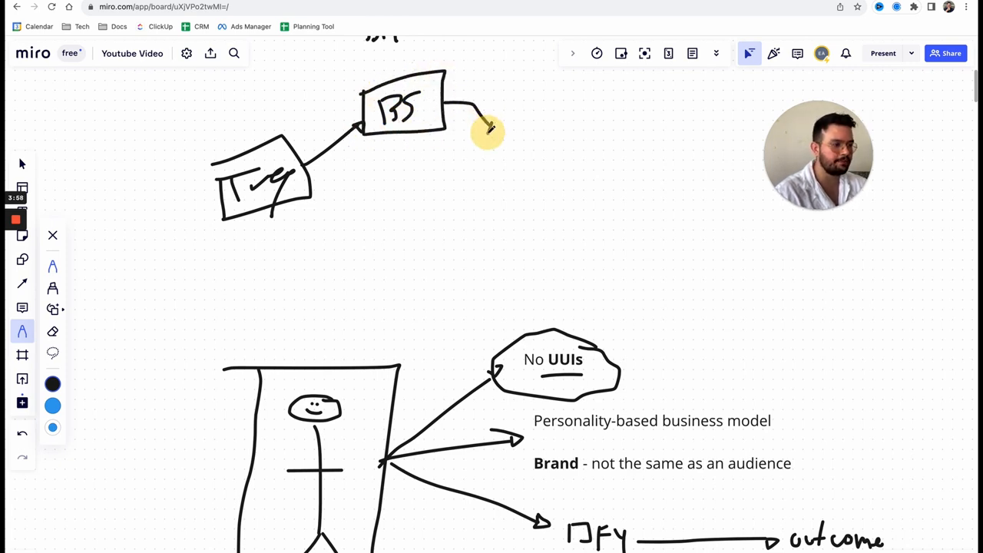
left_click_drag(484, 138, 507, 161)
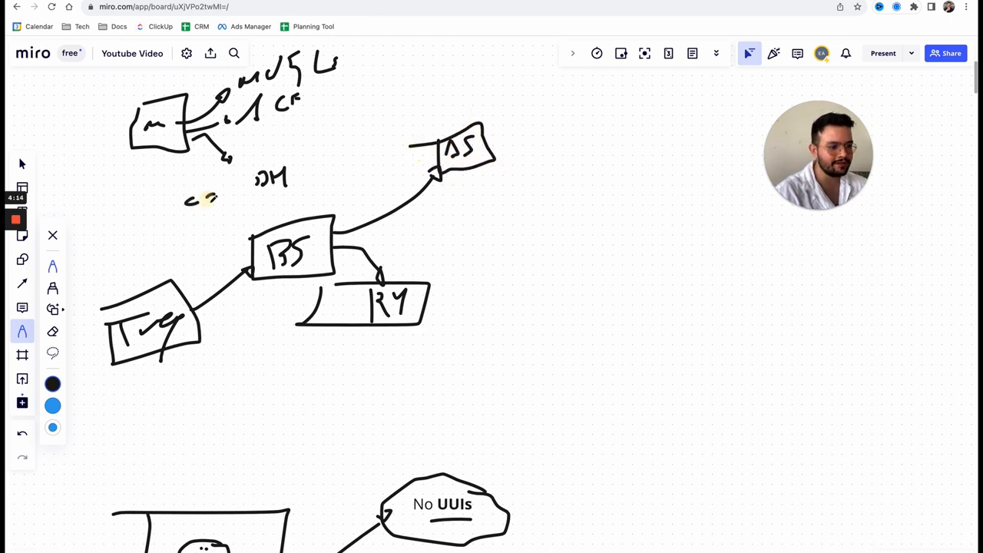
left_click_drag(181, 188, 238, 215)
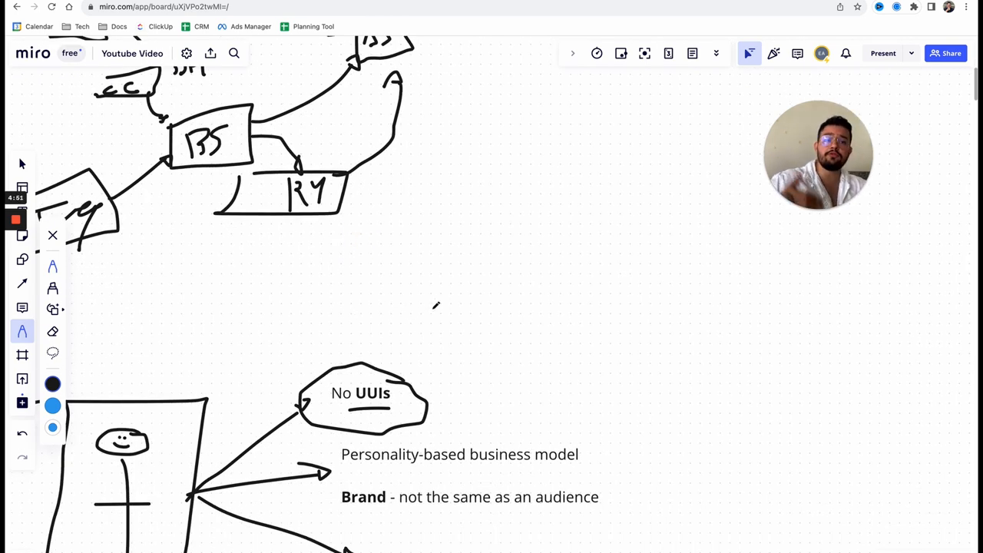
Scroll down the board toward the No UUIs cloud
scroll("down", 3)
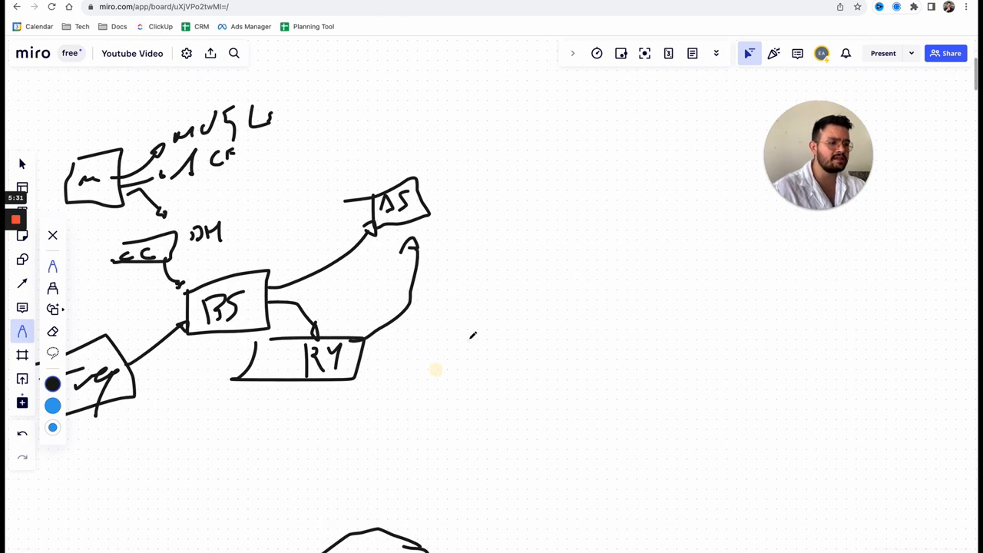
scroll("down", 3)
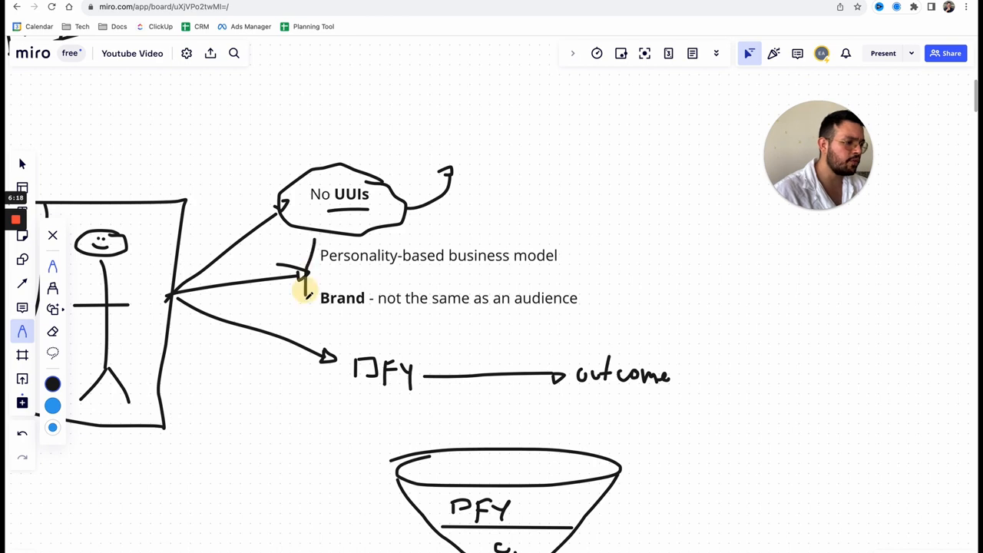
Draw a line from the cloud, box the text lines with an upward arrow, and begin a spectrum line
left_click_drag(338, 230, 592, 319)
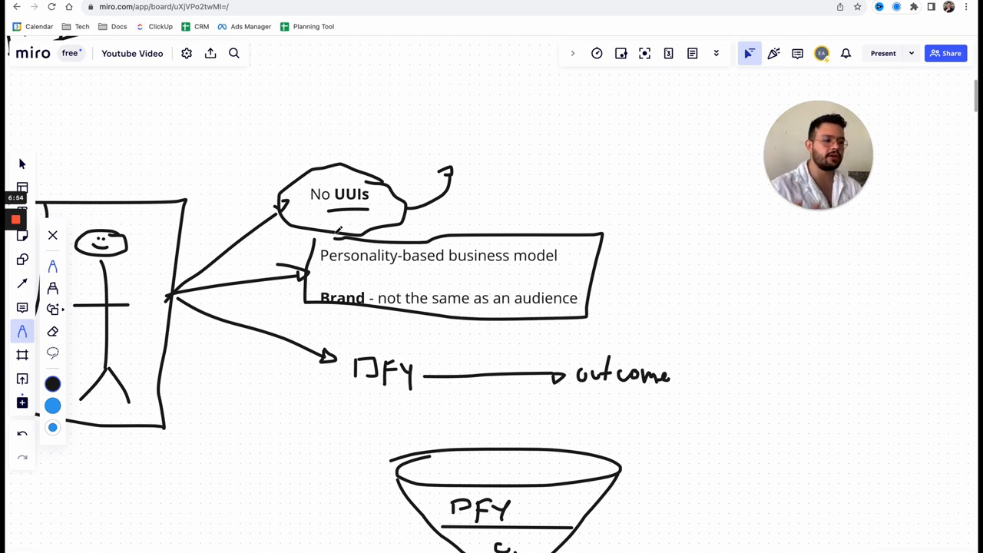
left_click_drag(538, 231, 580, 181)
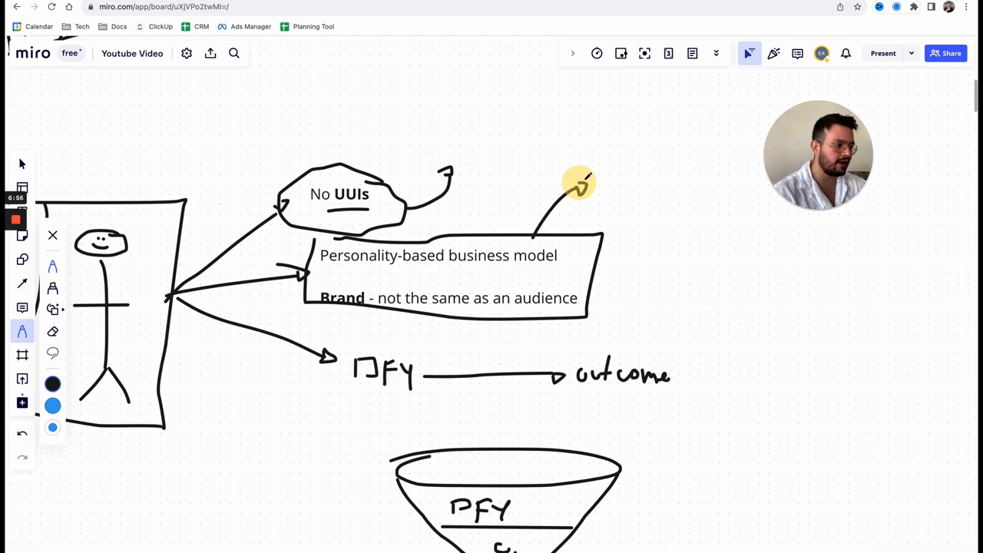
left_click_drag(580, 184, 626, 165)
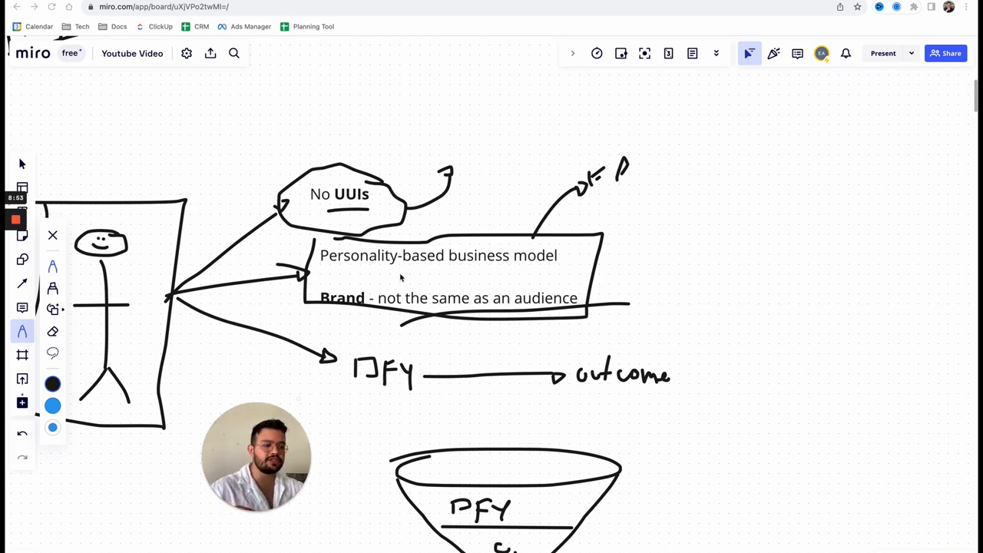
mouse_move(345, 284)
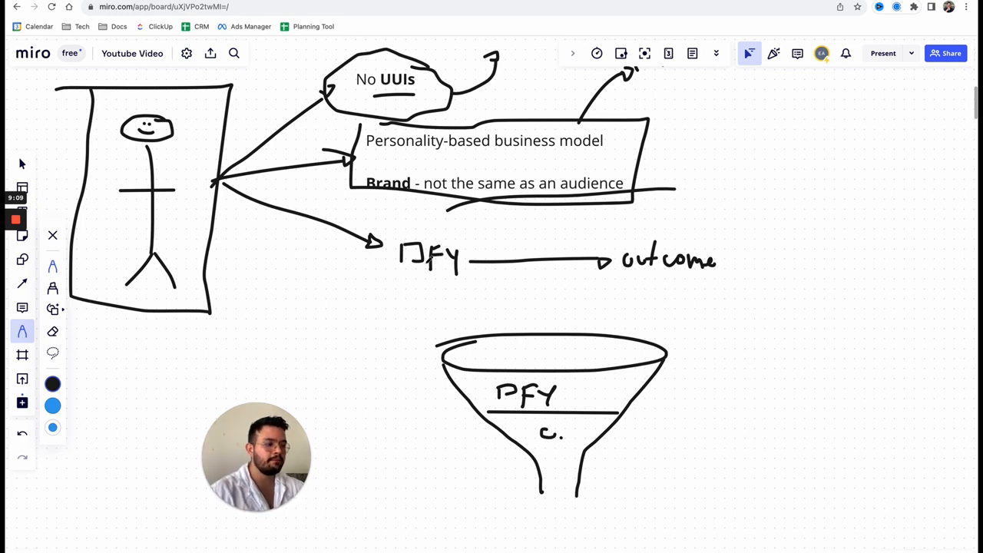
left_click_drag(372, 238, 468, 299)
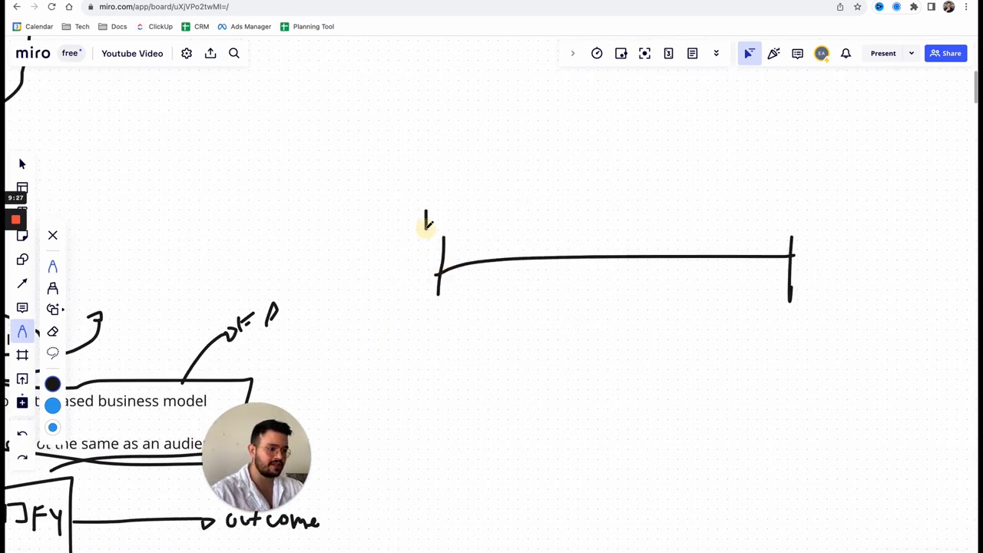
Label the spectrum's left end HS and draw a box around PFY
type("HS")
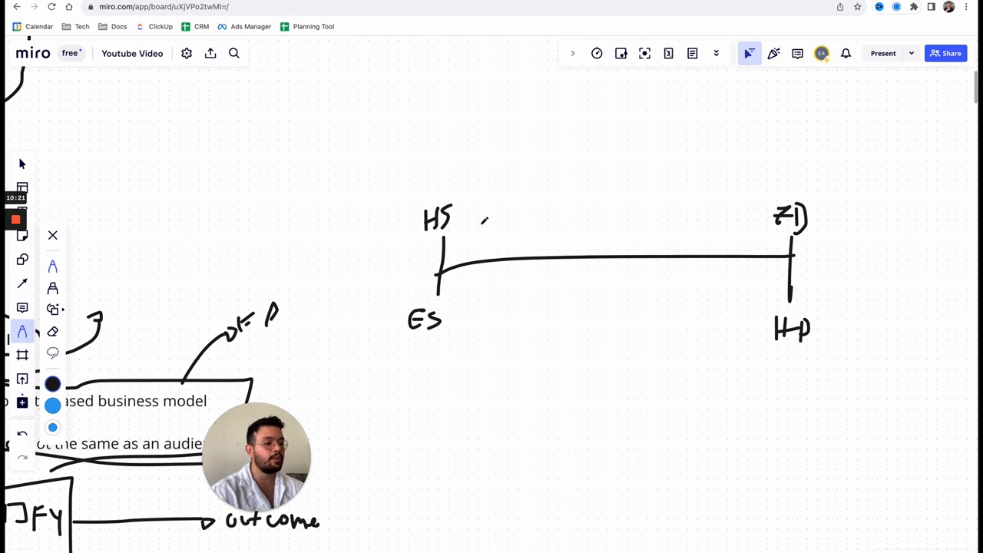
left_click_drag(499, 334, 699, 207)
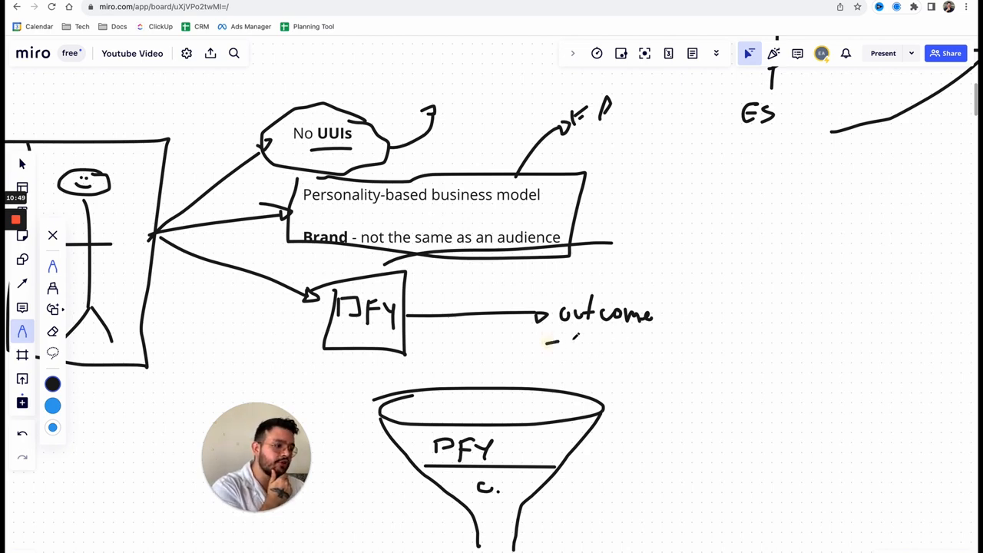
Underline the word 'outcome' with a pen stroke
left_click_drag(545, 338, 660, 334)
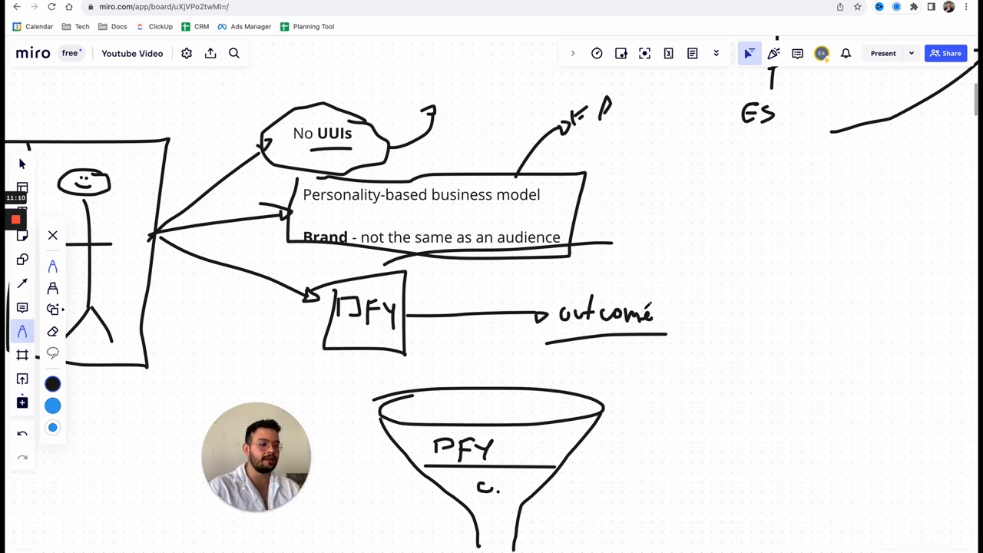
scroll("down", 3)
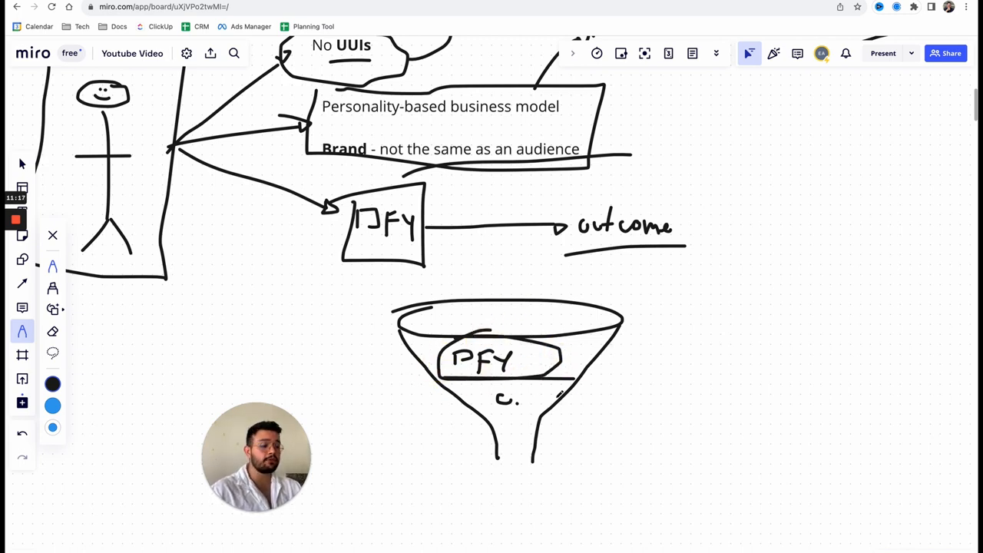
Draw looping arrows from c. through the funnel and sketch a pyramid beside it
left_click_drag(538, 361, 645, 392)
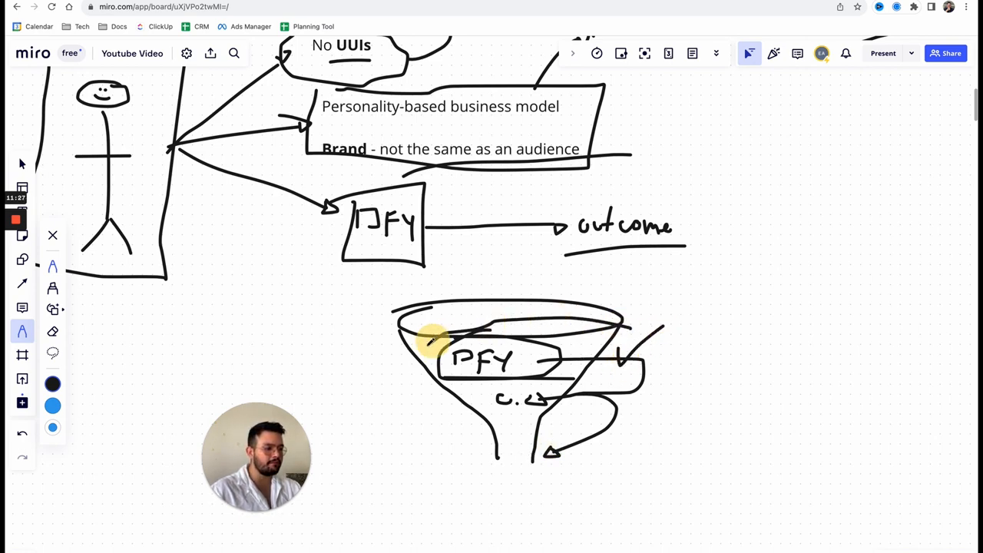
left_click_drag(430, 342, 503, 442)
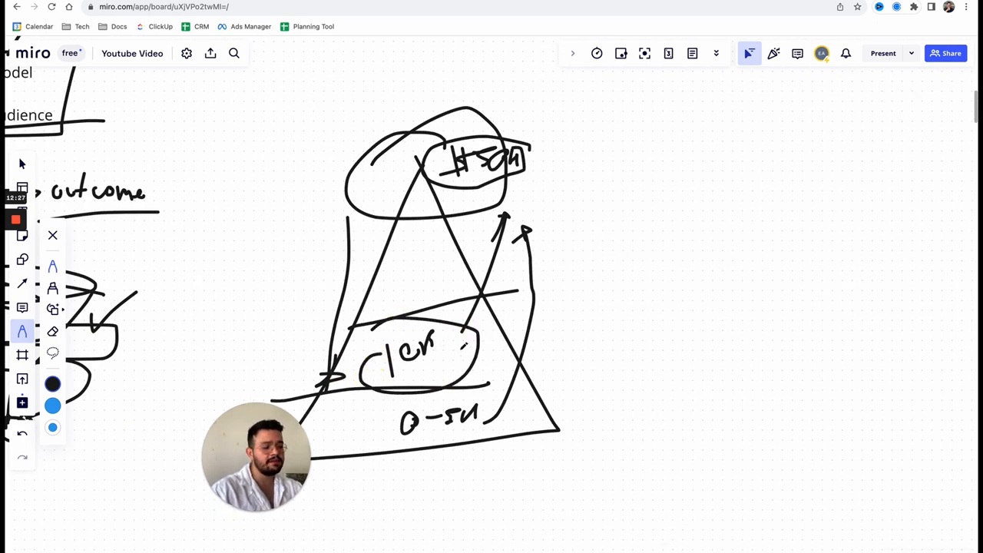
Scroll to open space and draw a circle with a downward arrow
scroll("down", 3)
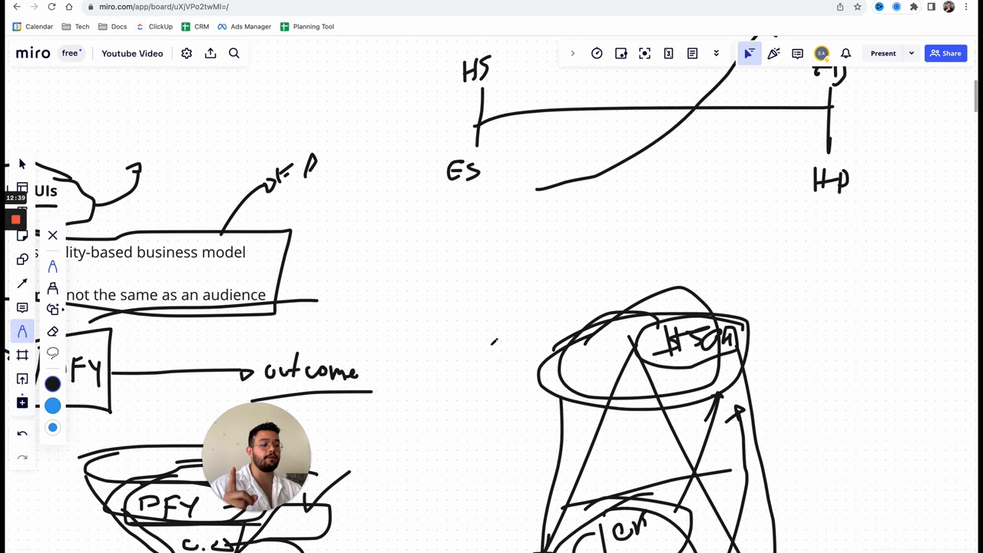
scroll("down", 3)
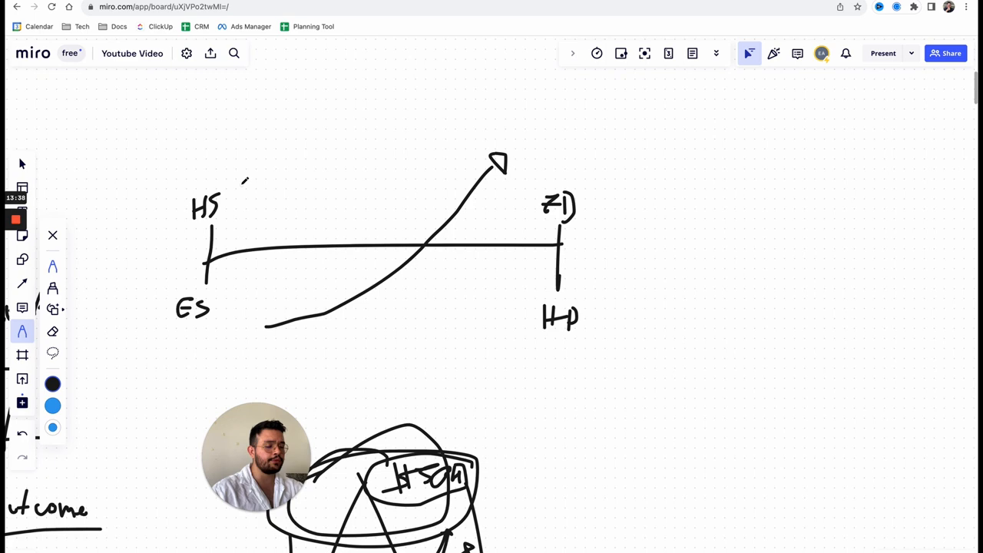
left_click_drag(531, 177, 599, 238)
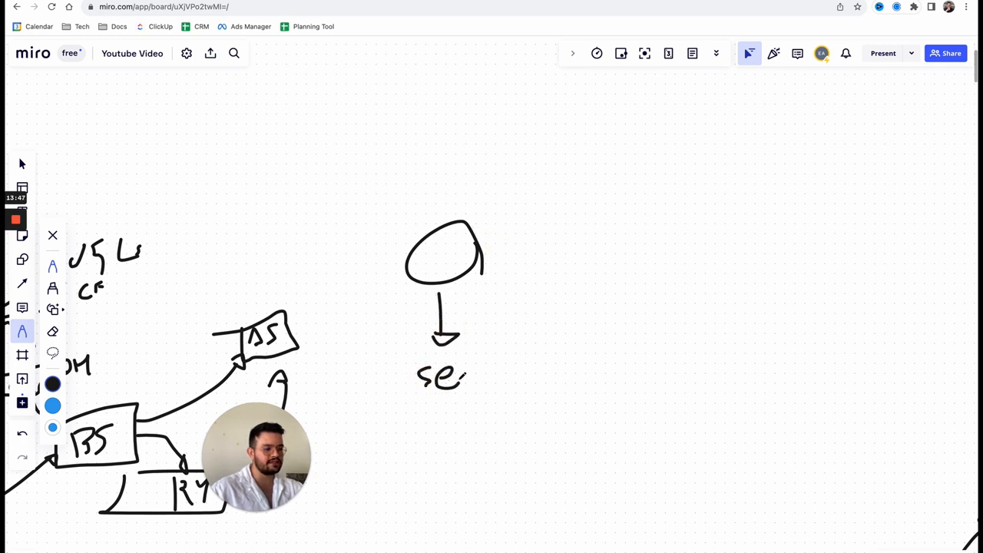
Write 'service' under the circle, link it to a second figure, and draw an arrow rightward
left_click_drag(464, 376, 530, 369)
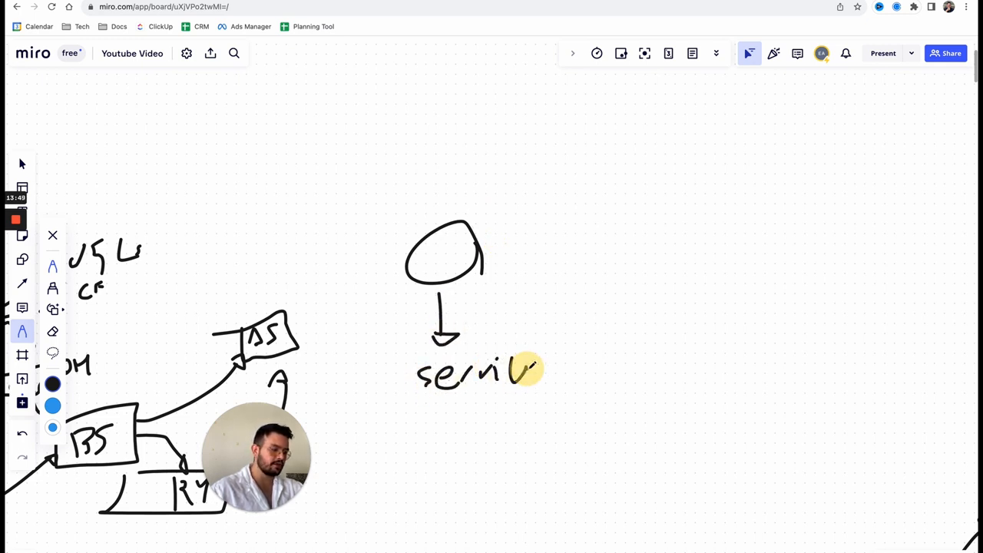
left_click_drag(484, 254, 703, 254)
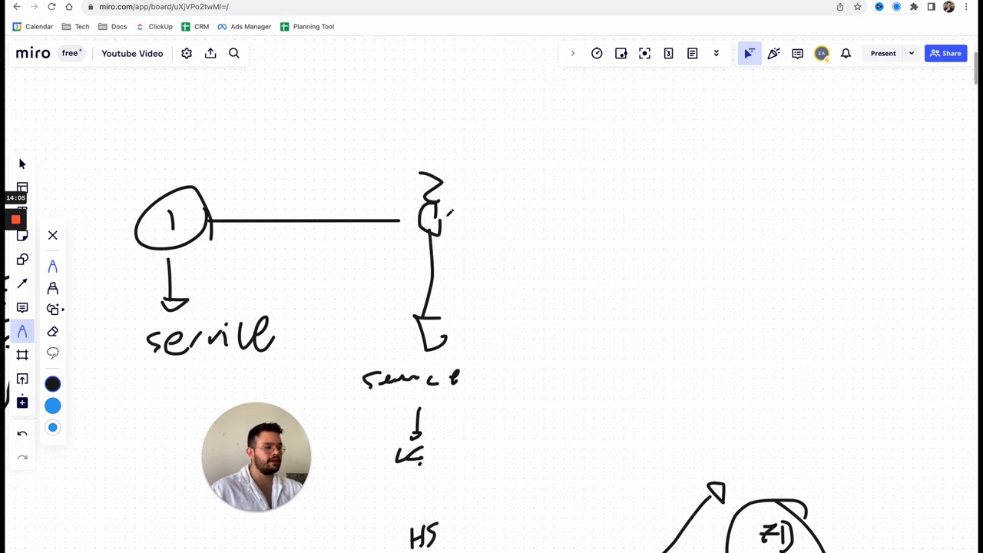
left_click_drag(450, 221, 599, 221)
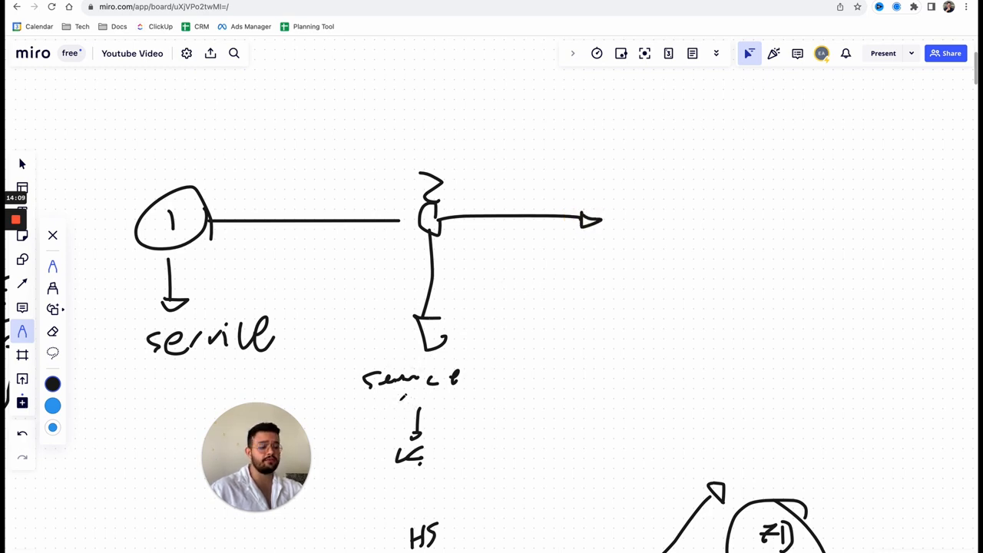
Circle the second service label, draw a boxed S at the arrow tip, and arrow downward
left_click_drag(362, 338, 484, 461)
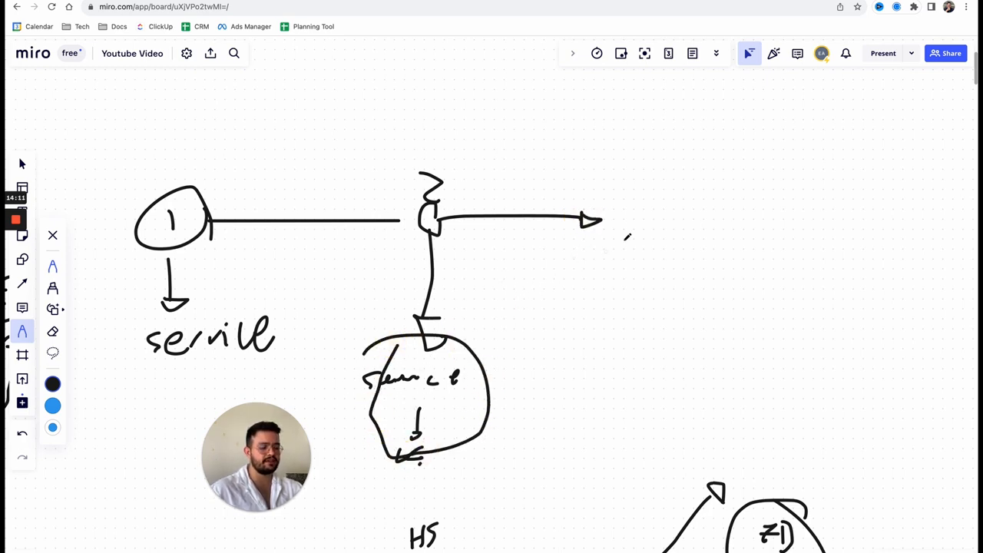
left_click_drag(623, 208, 637, 231)
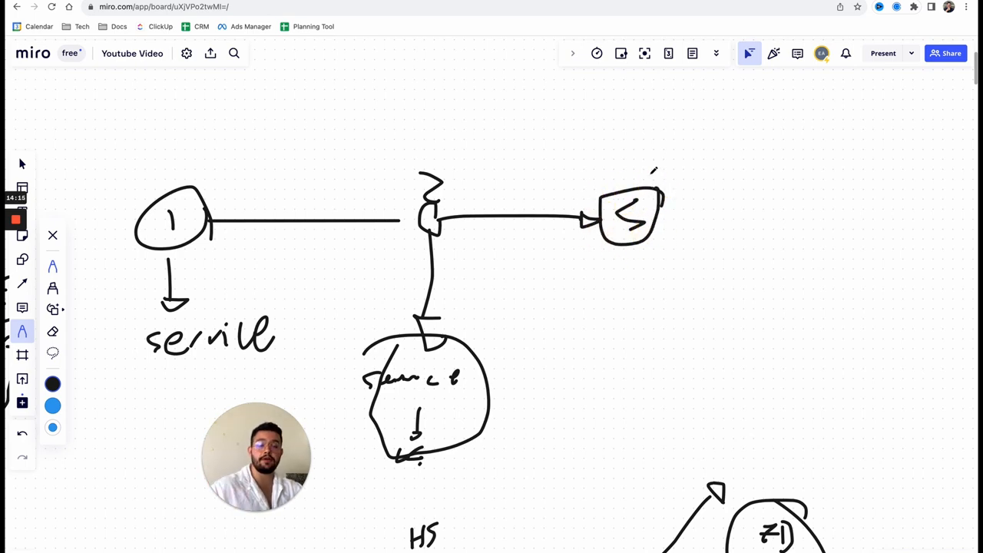
left_click_drag(630, 242, 628, 315)
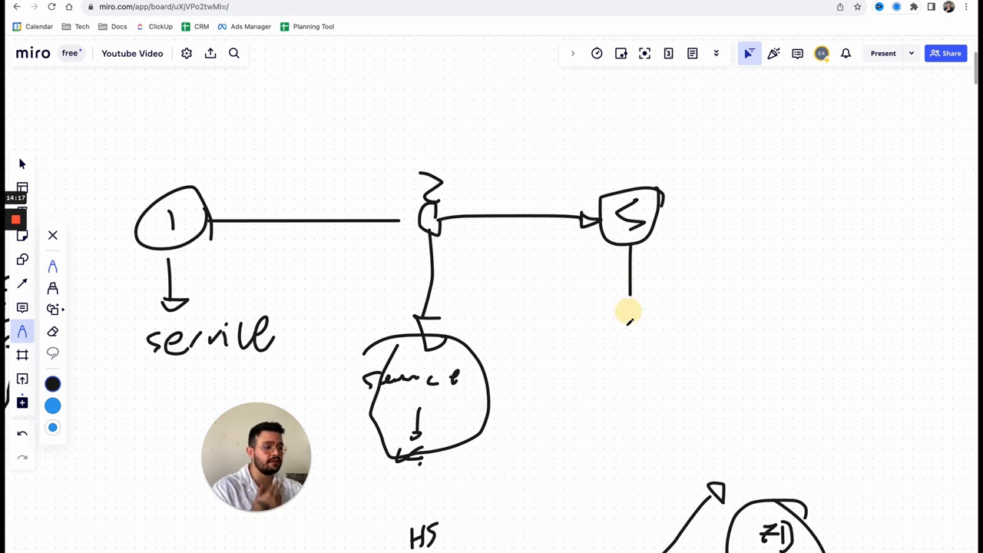
left_click_drag(628, 311, 623, 384)
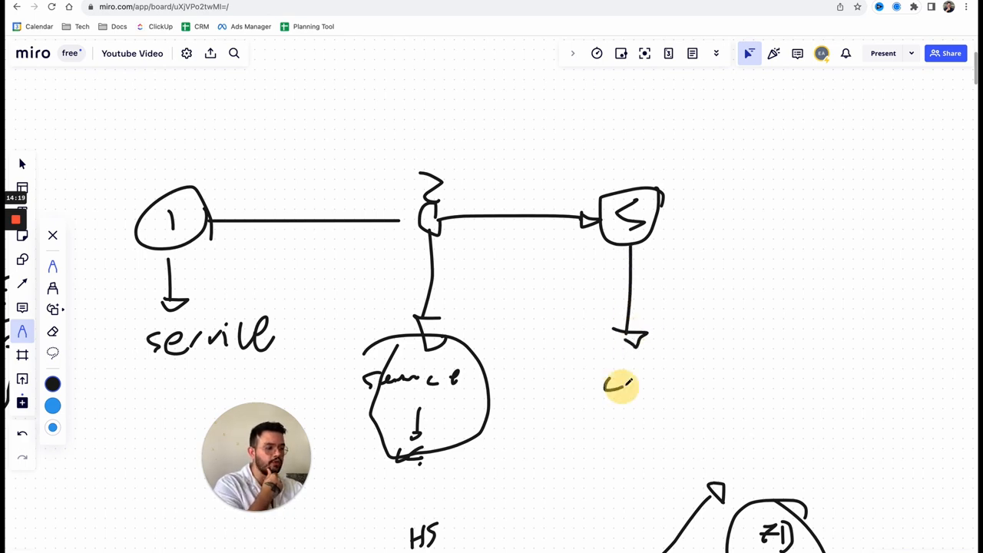